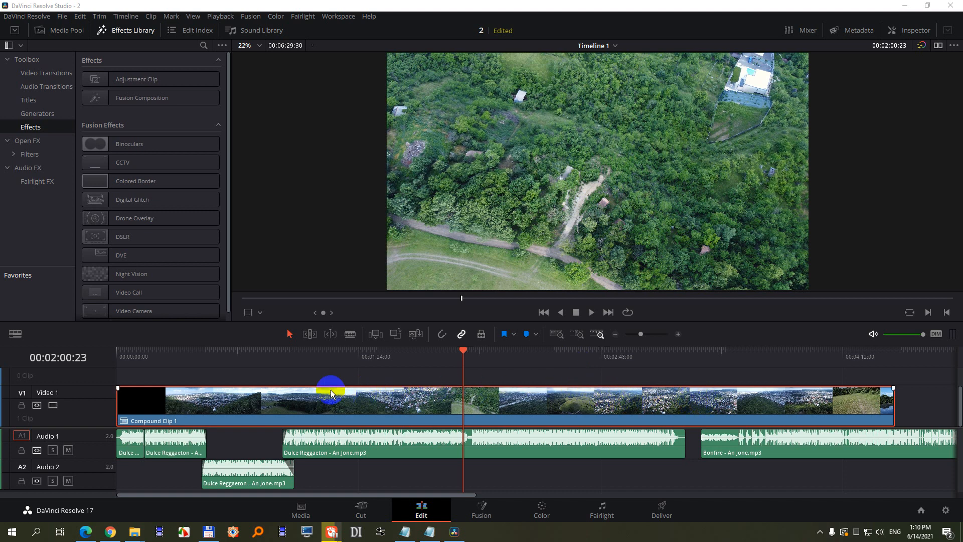
mouse_move(86, 510)
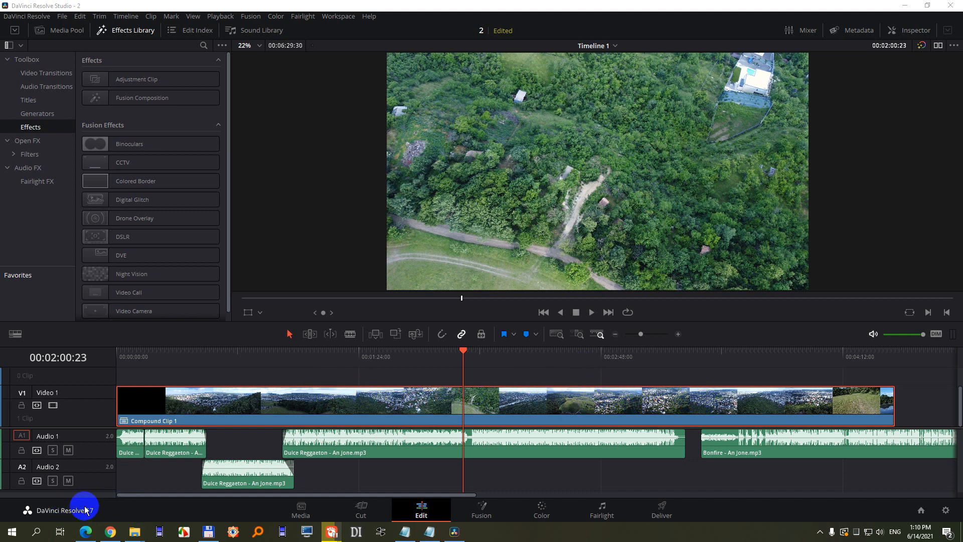
mouse_move(522, 513)
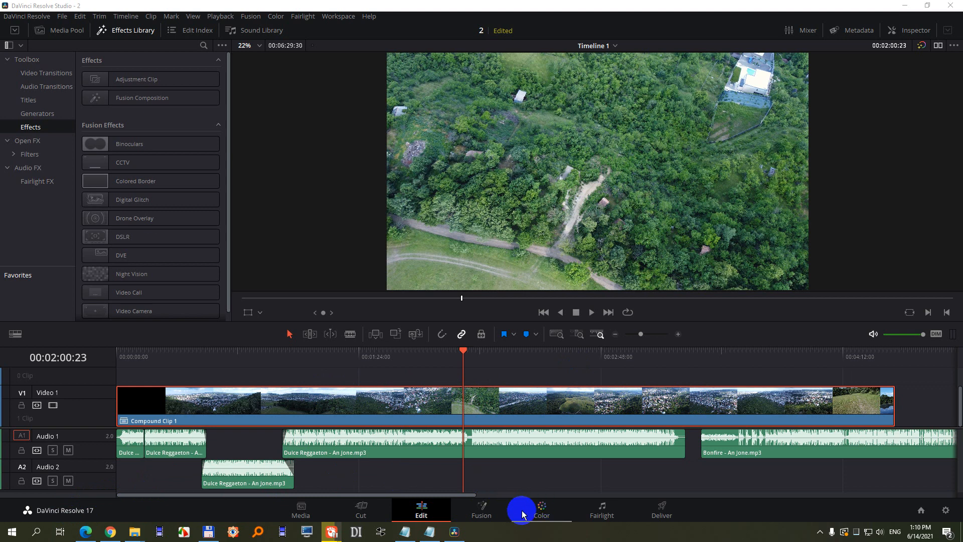
Switch the drone clip to the Color page and move the playhead to 00:02:03:34.
click(541, 509)
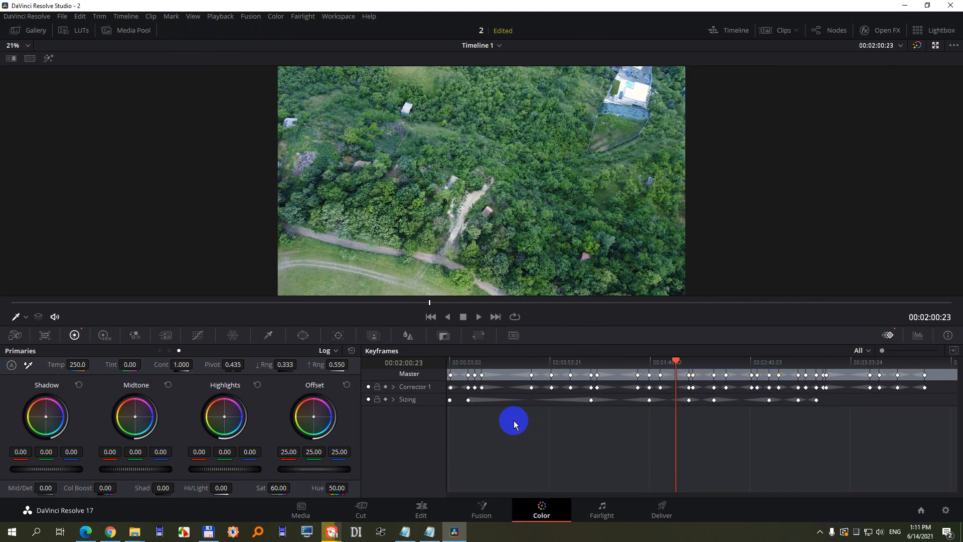
mouse_move(386, 390)
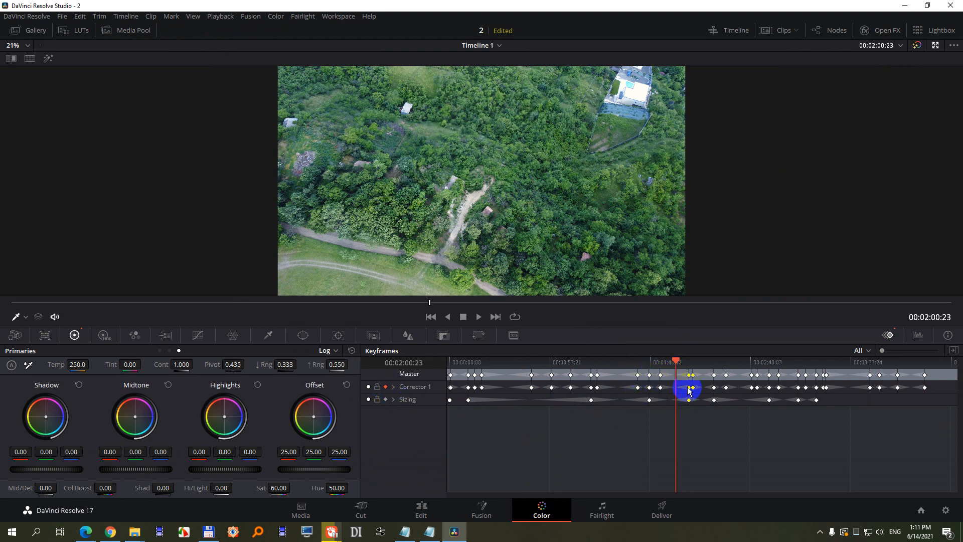
mouse_move(891, 335)
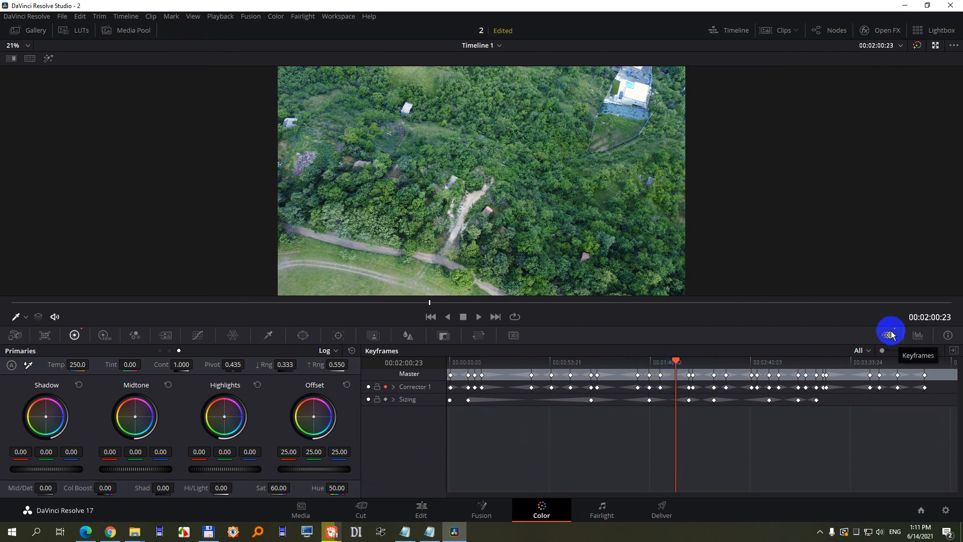
mouse_move(793, 359)
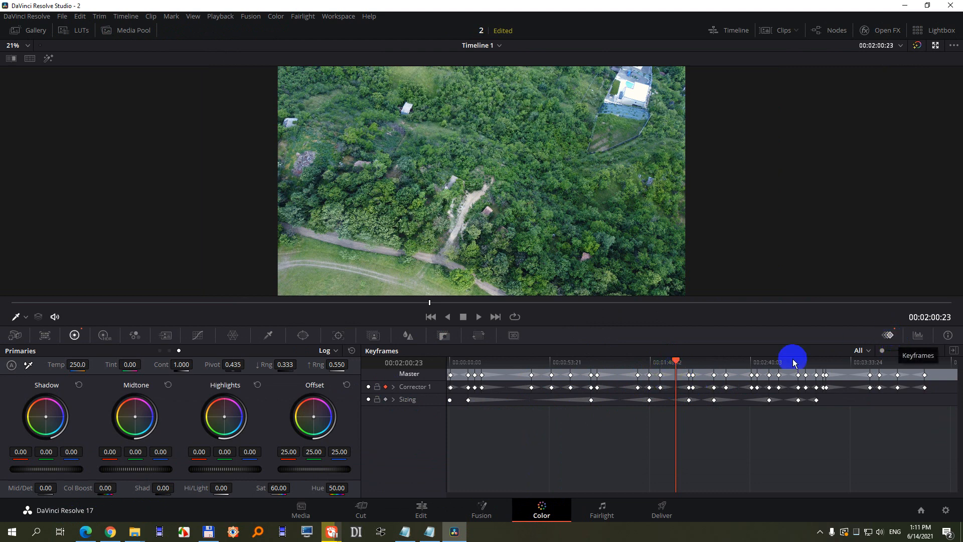
mouse_move(167, 373)
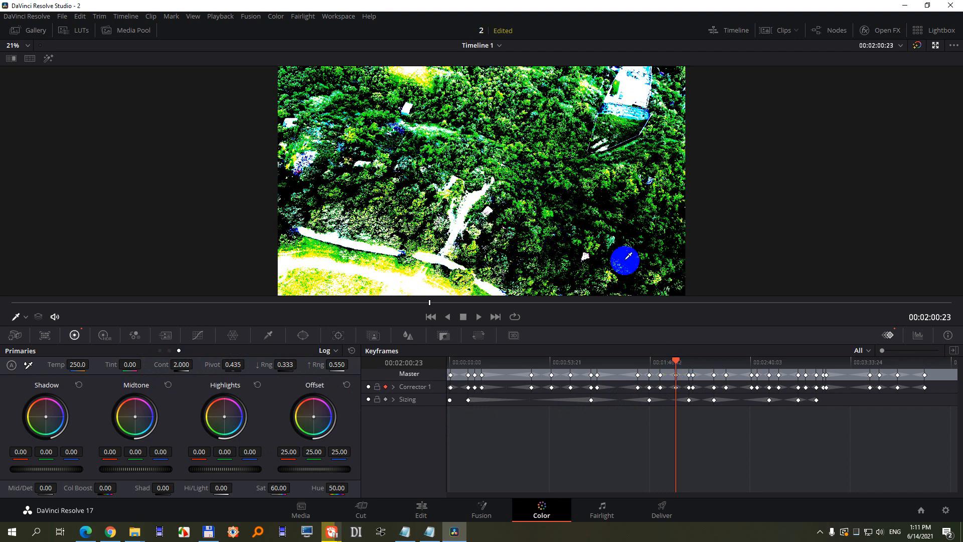
mouse_move(675, 361)
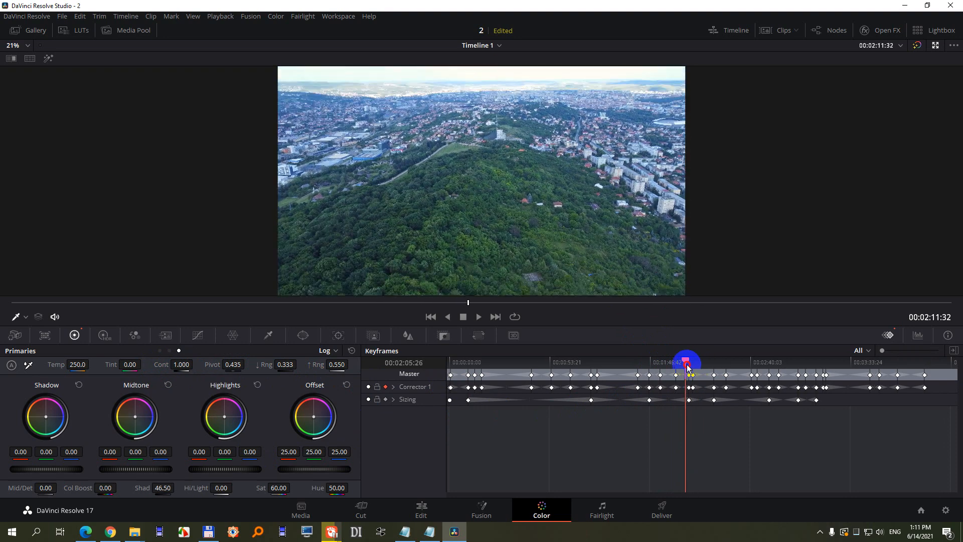
click(759, 374)
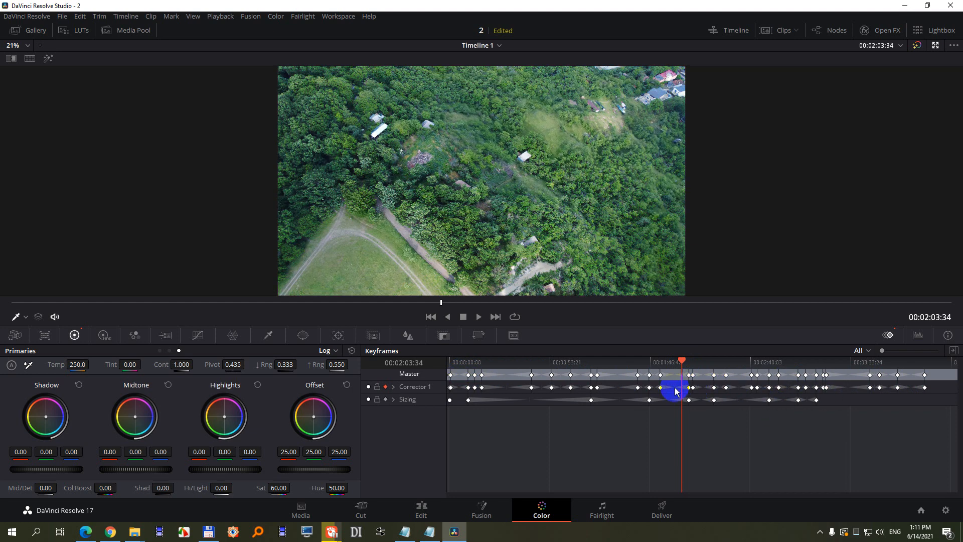
mouse_move(837, 30)
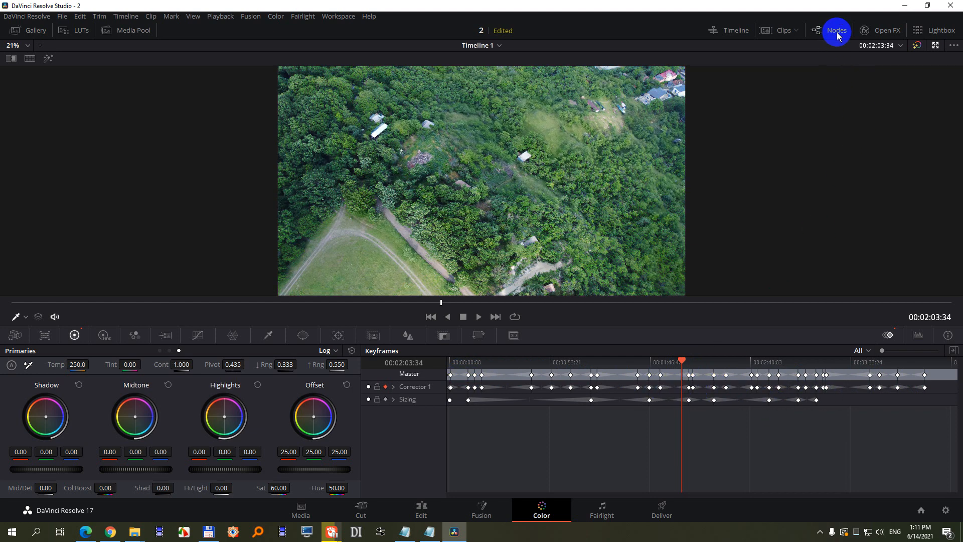
Show the node graph holding the clip's single corrector node 01.
click(837, 30)
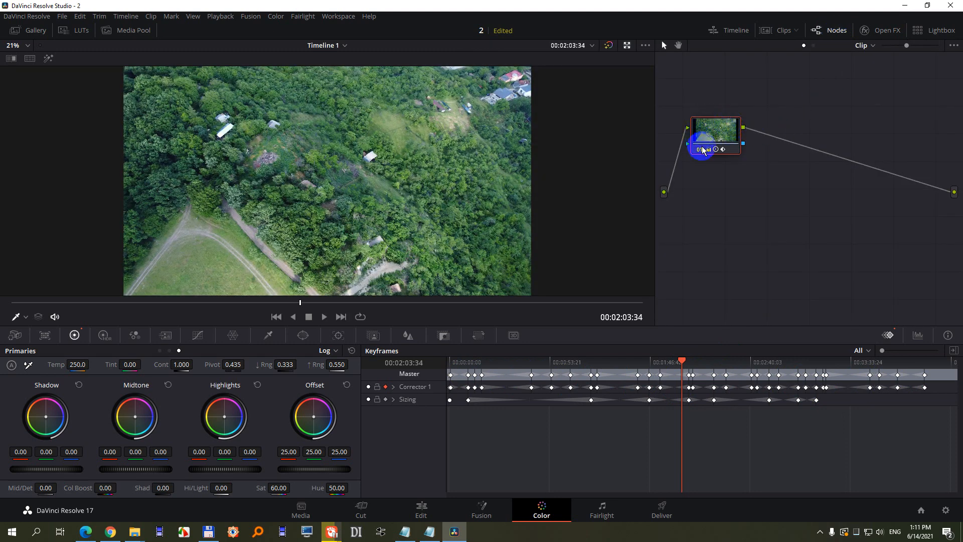
mouse_move(703, 153)
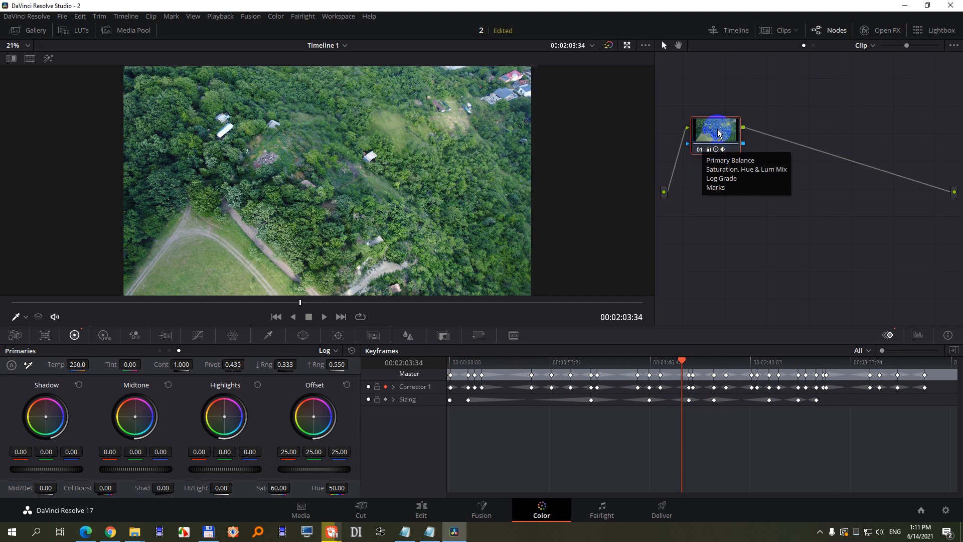
mouse_move(730, 140)
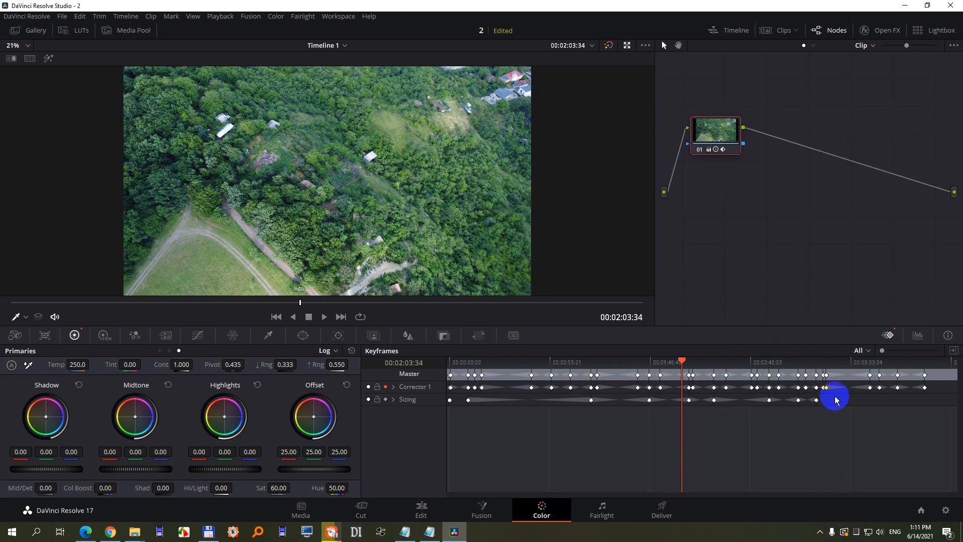
mouse_move(714, 142)
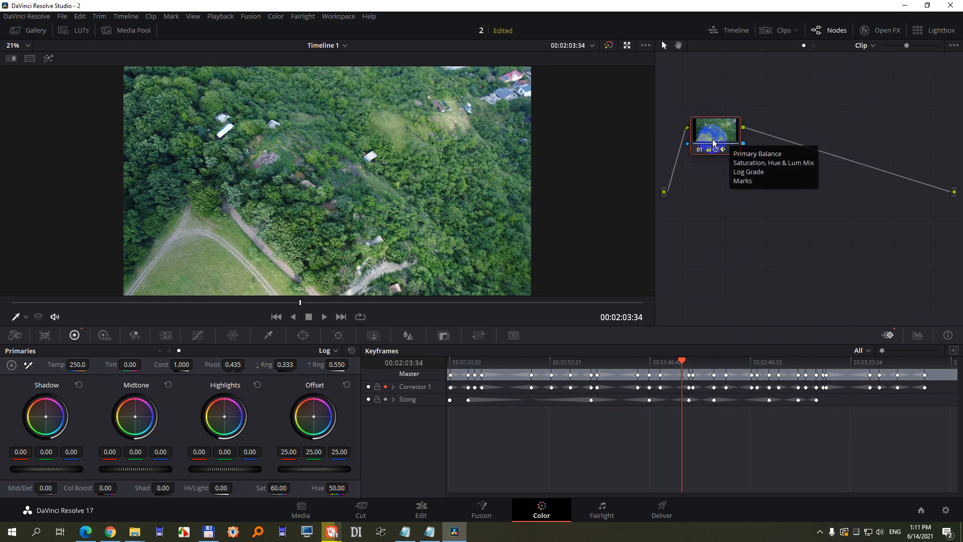
mouse_move(787, 204)
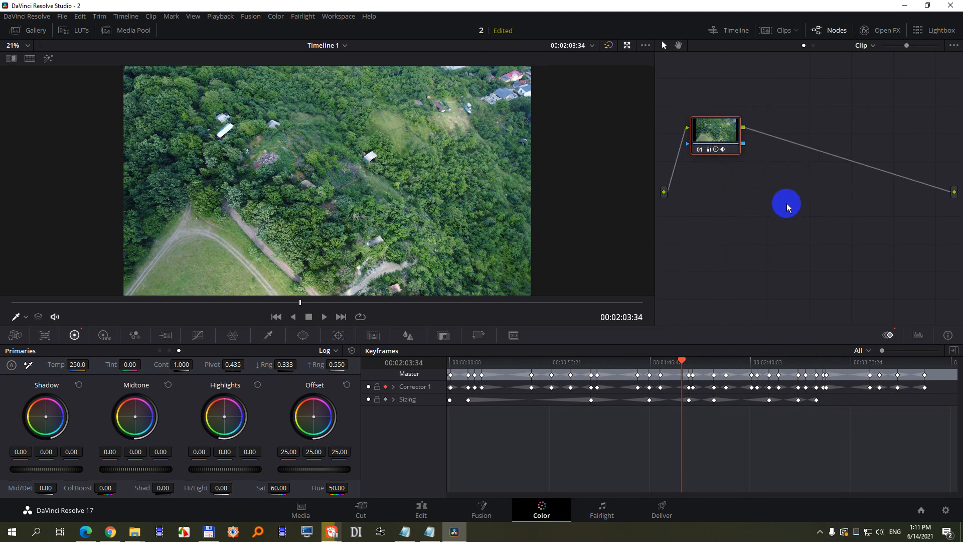
Add a second corrector node, 02, after node 01 in the graph.
right_click(787, 205)
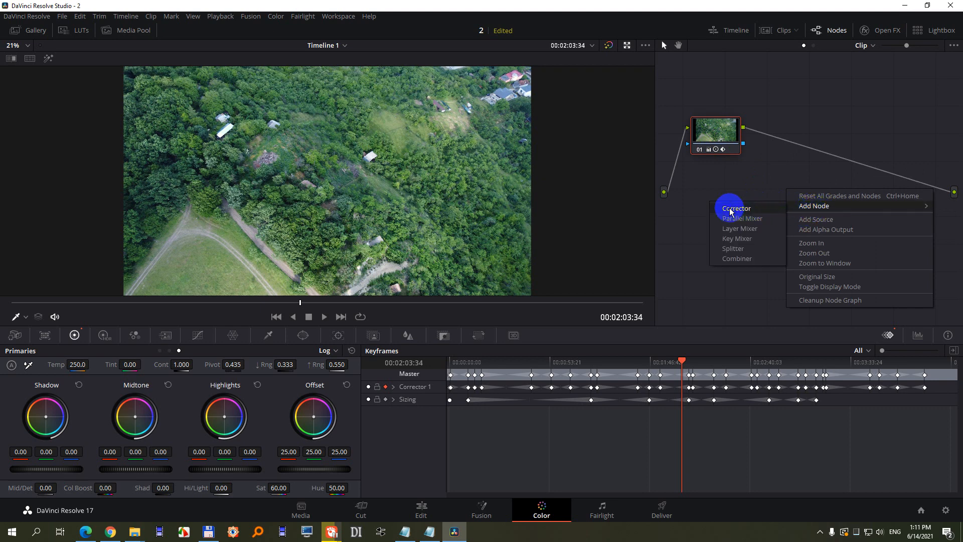
click(736, 208)
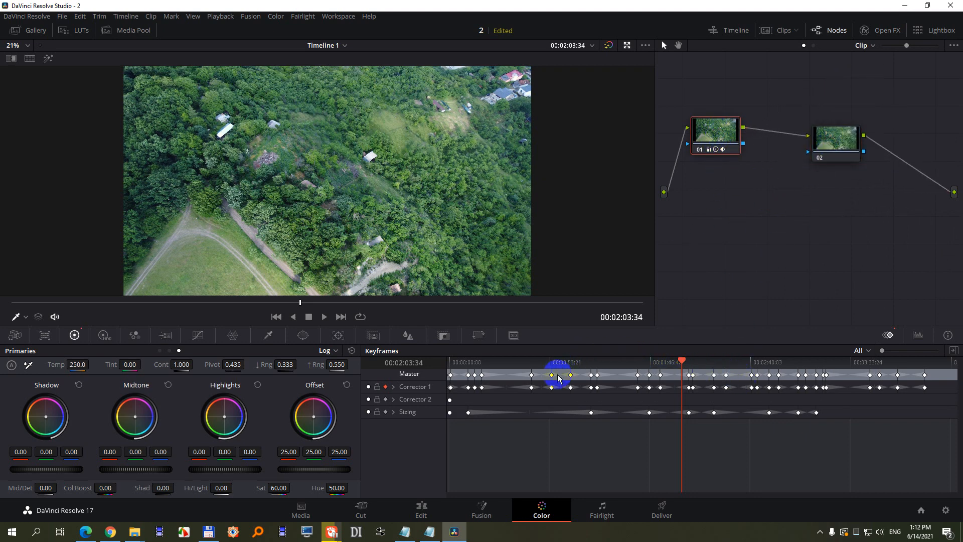
Give node 02 a contrast of 2.000, compare it on and off, leaving it bypassed.
click(836, 137)
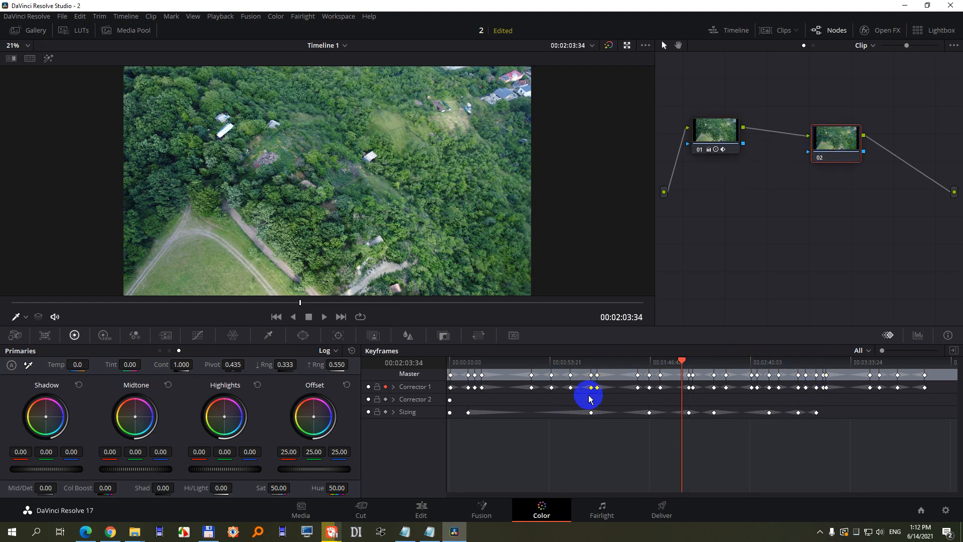
mouse_move(530, 437)
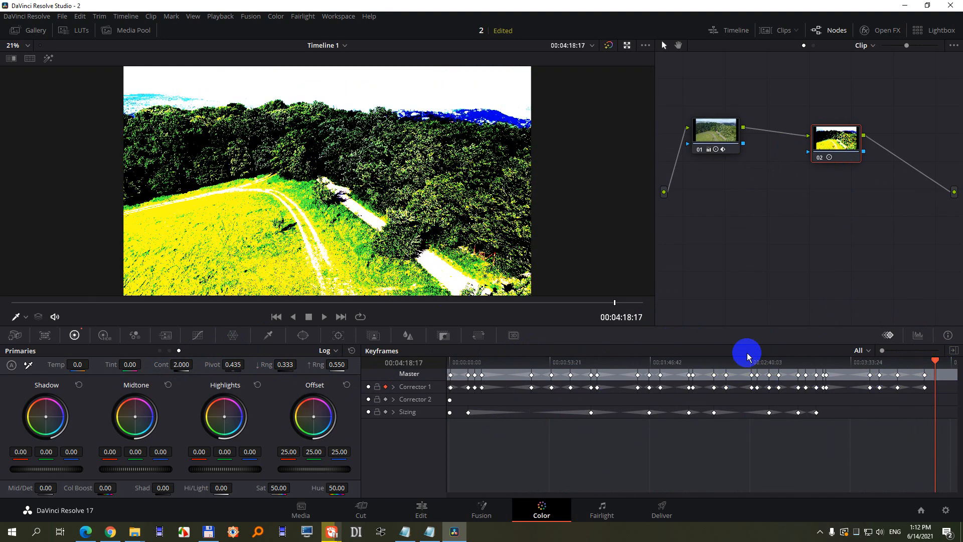
click(820, 162)
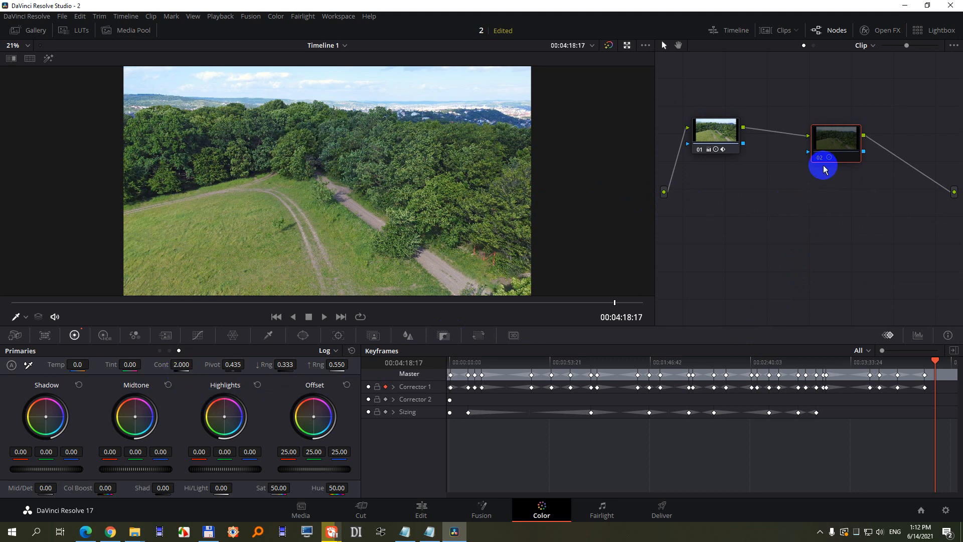
click(820, 158)
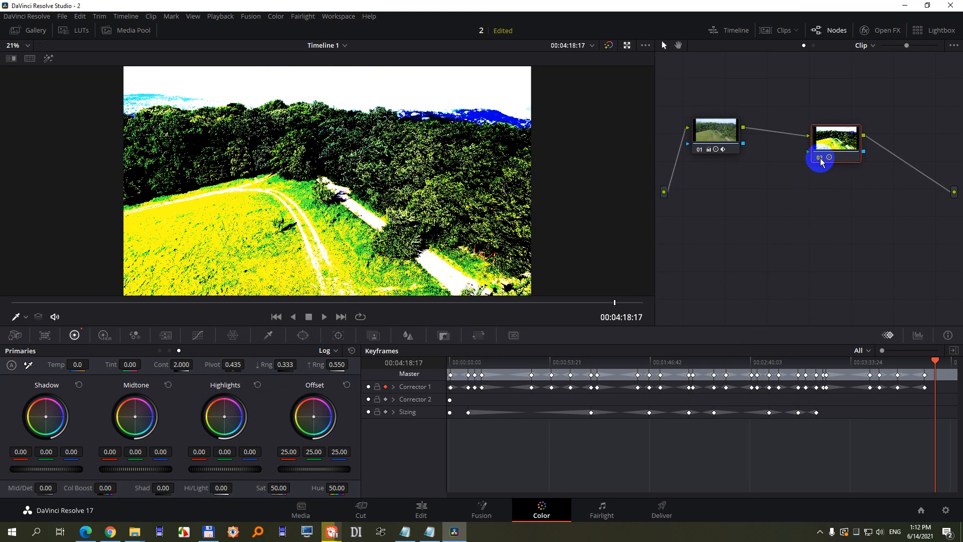
click(817, 151)
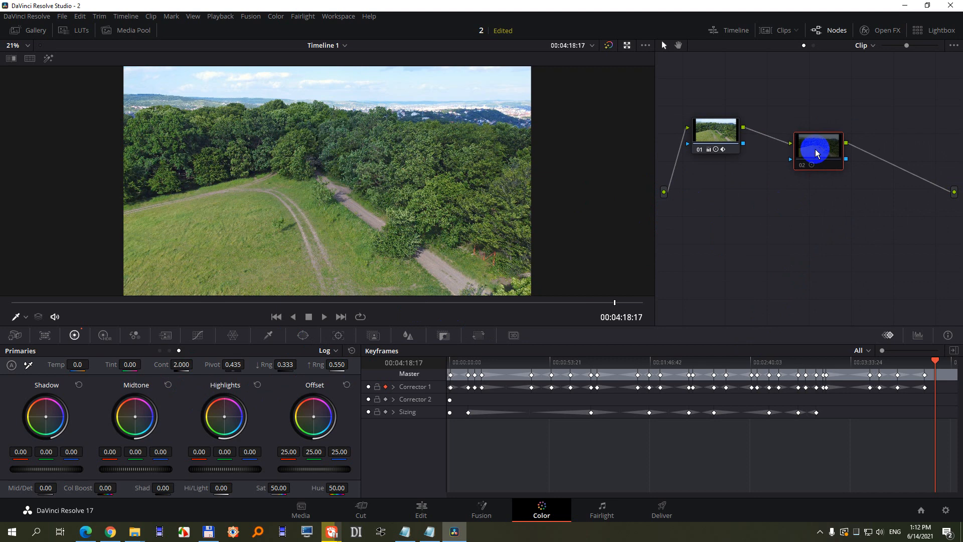
Delete node 02, leaving only node 01 wired to the output.
right_click(817, 152)
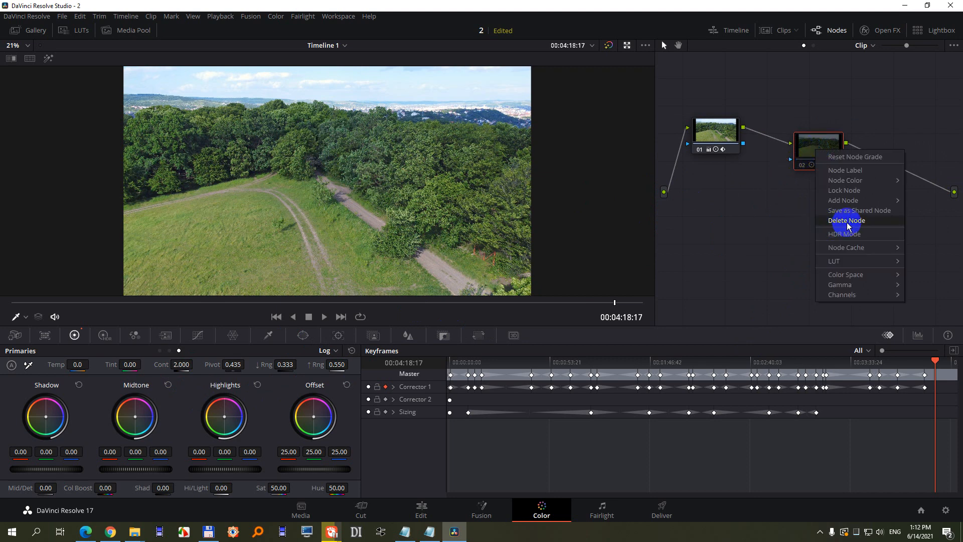
click(847, 221)
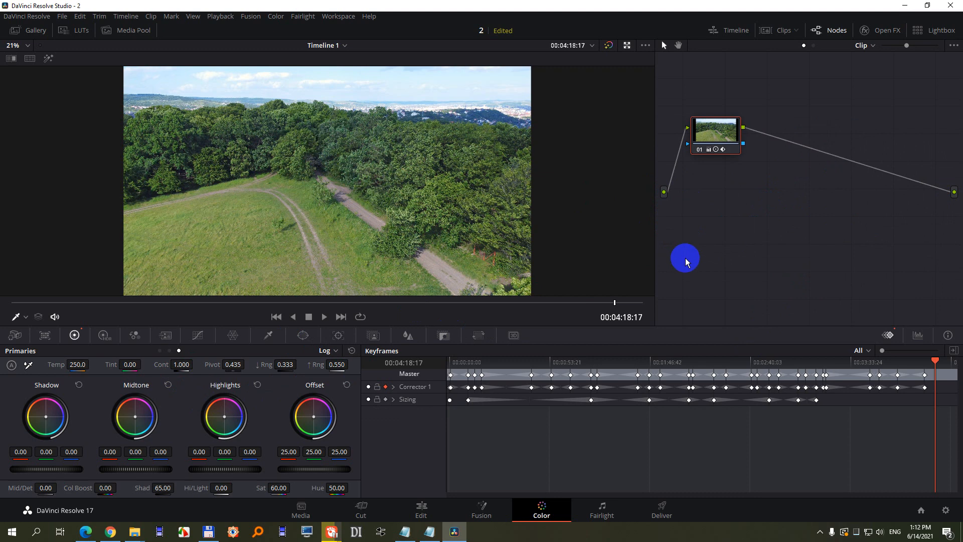
mouse_move(686, 381)
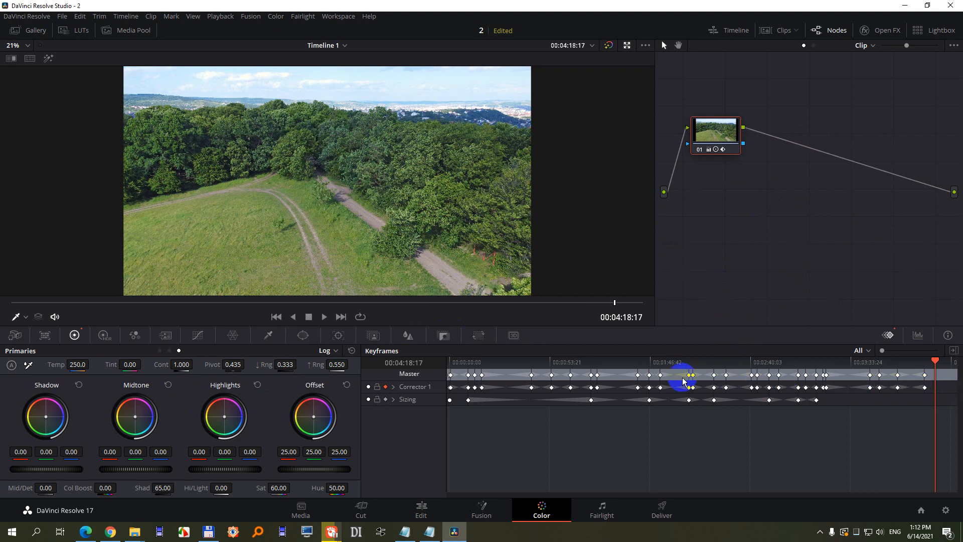